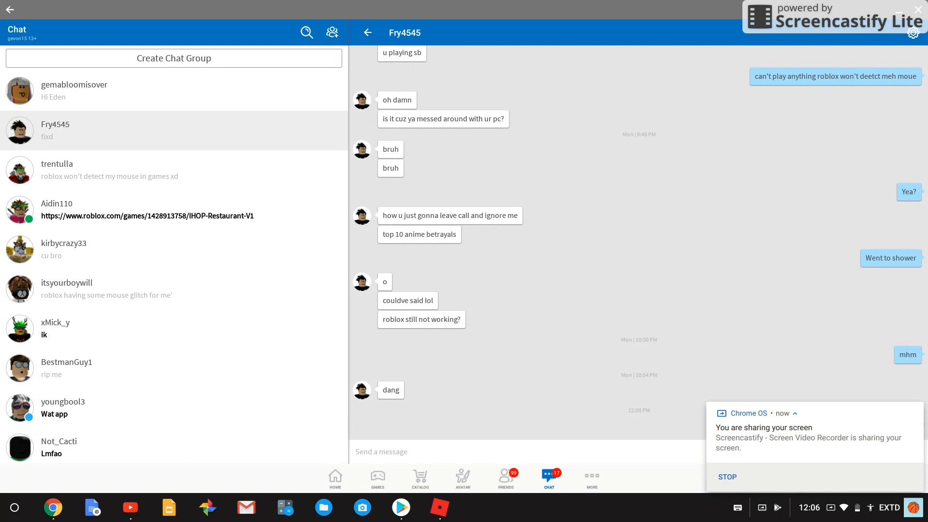
Return from the chat conversation to the Roblox Home page
left_click(335, 478)
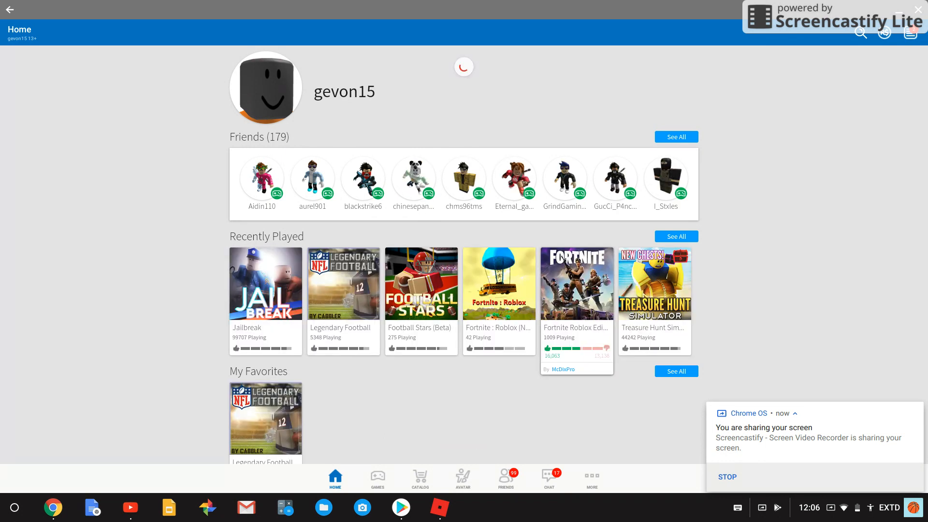
Join a Fortnite Roblox Edition server from Recently Played and show the player list menu
left_click(576, 284)
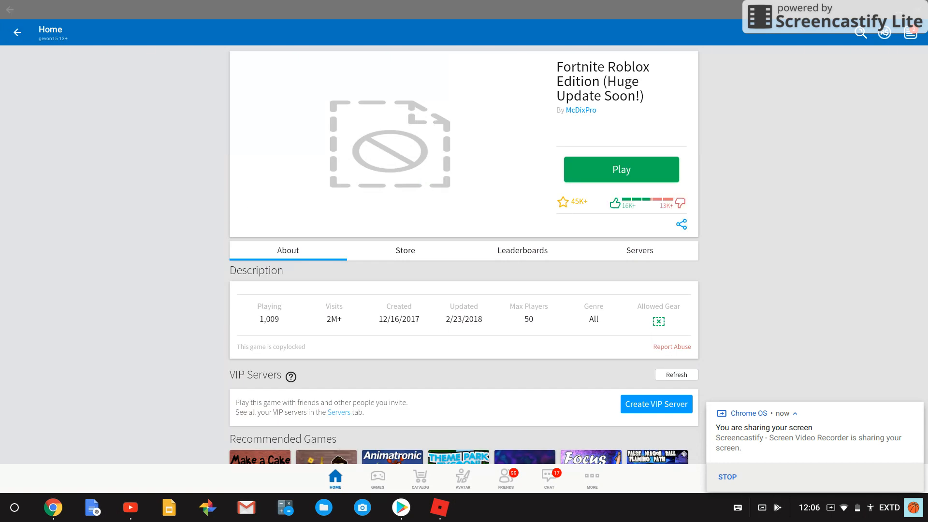
left_click(621, 169)
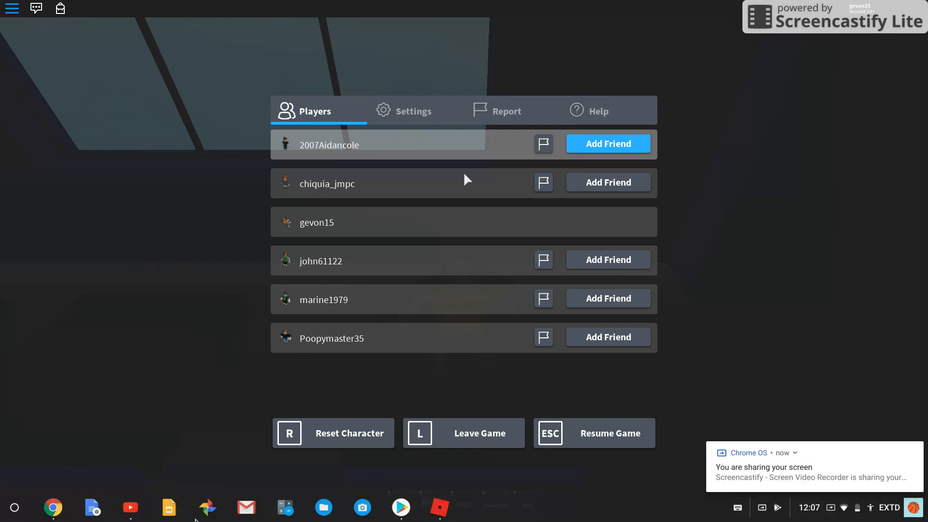
Update Roblox from its Play Store listing and reopen the updated app
left_click(400, 507)
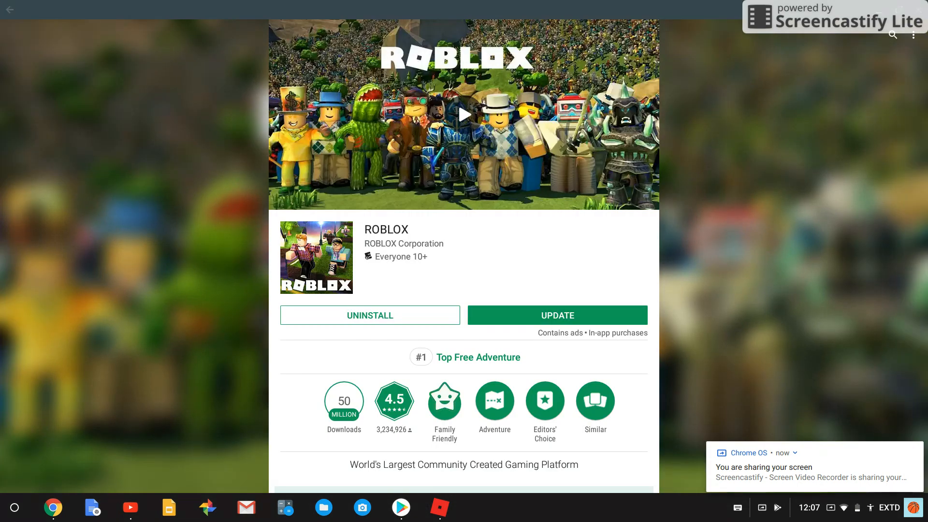
left_click(557, 315)
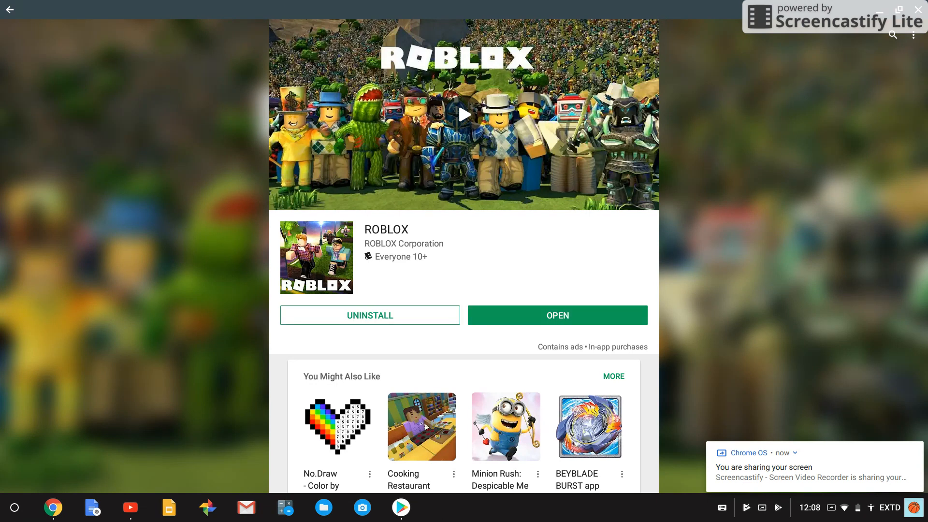
left_click(557, 315)
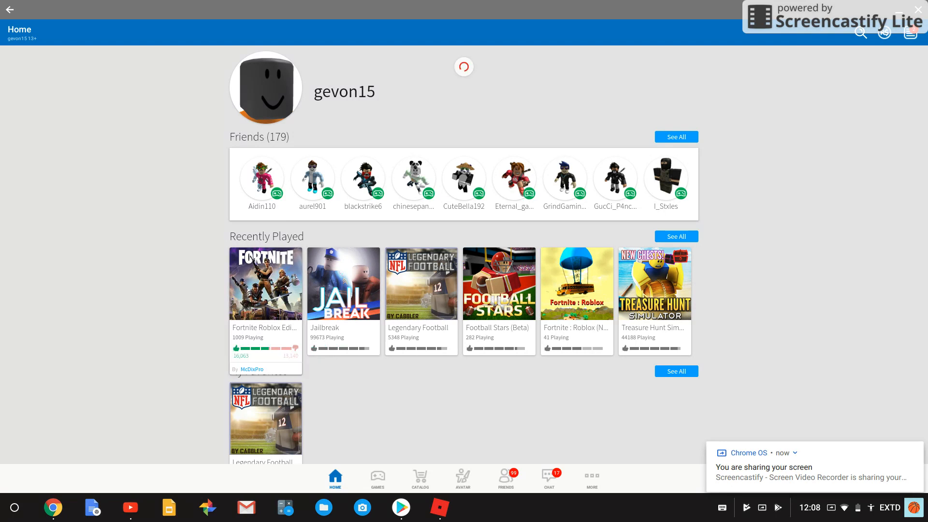
Start Fortnite Roblox Edition again from Recently Played in the updated app
left_click(264, 283)
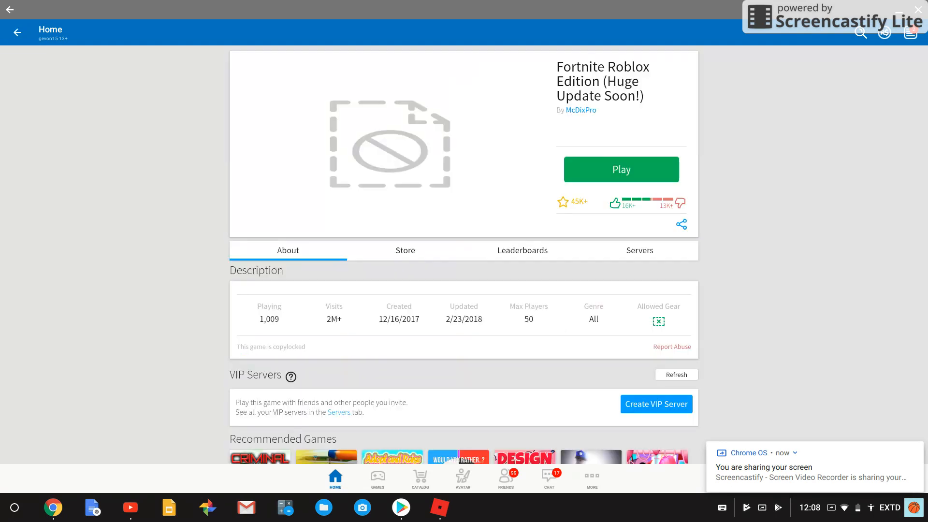
left_click(621, 169)
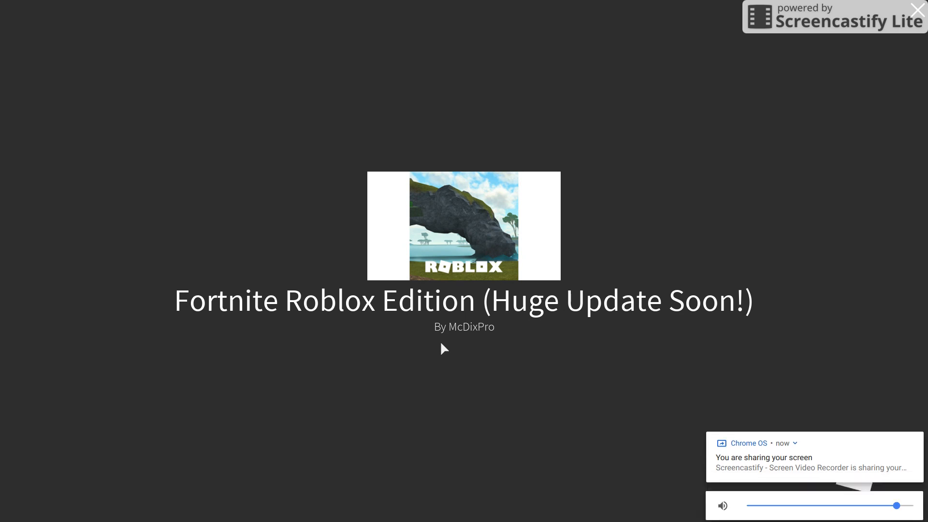
Look around in the loaded server before bringing up the player list menu
left_click_drag(895, 505, 859, 506)
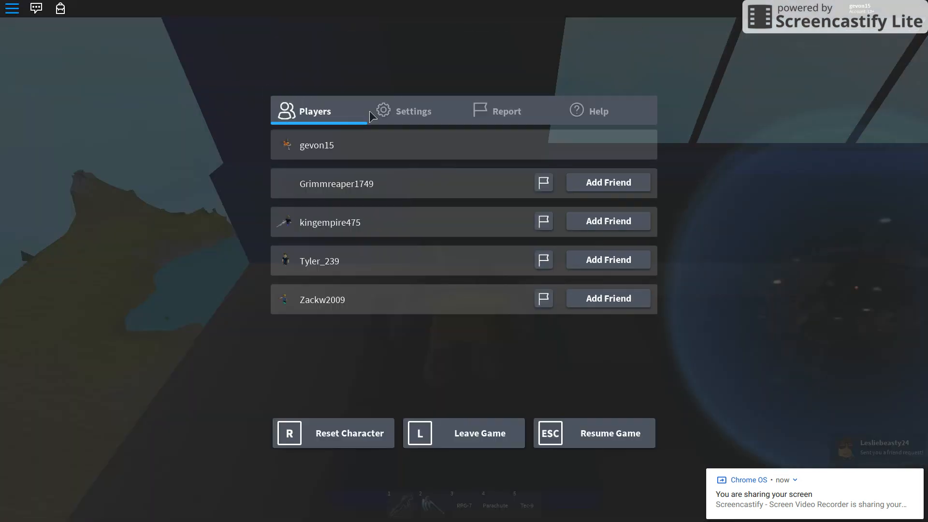
View the game menu's Settings options, then resume gameplay
left_click(415, 110)
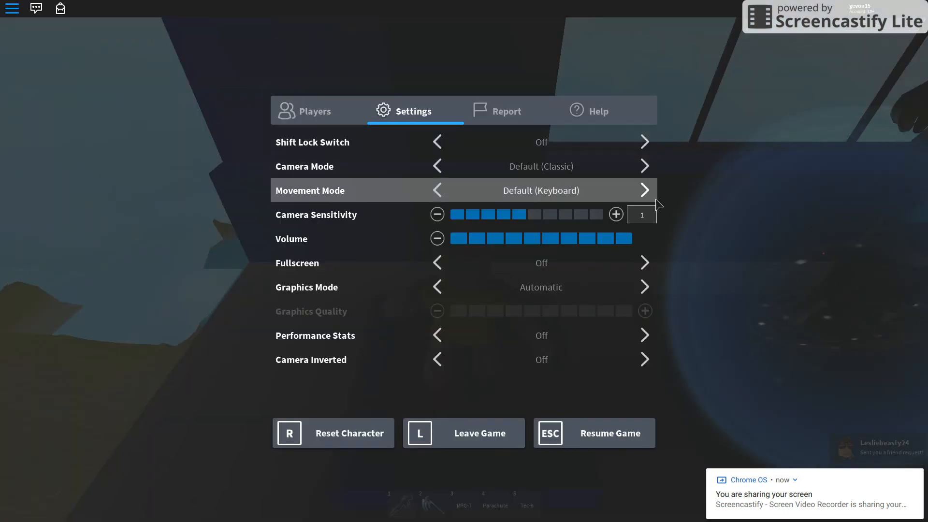
left_click(592, 433)
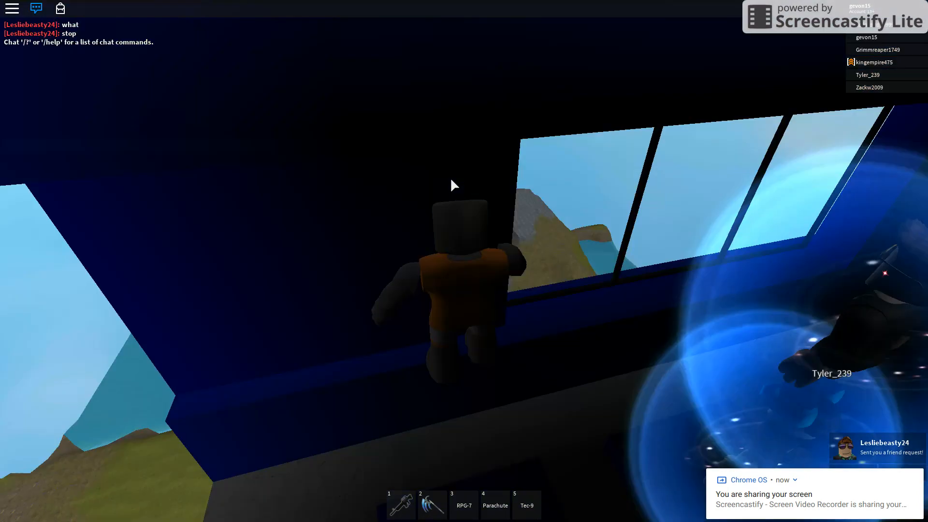